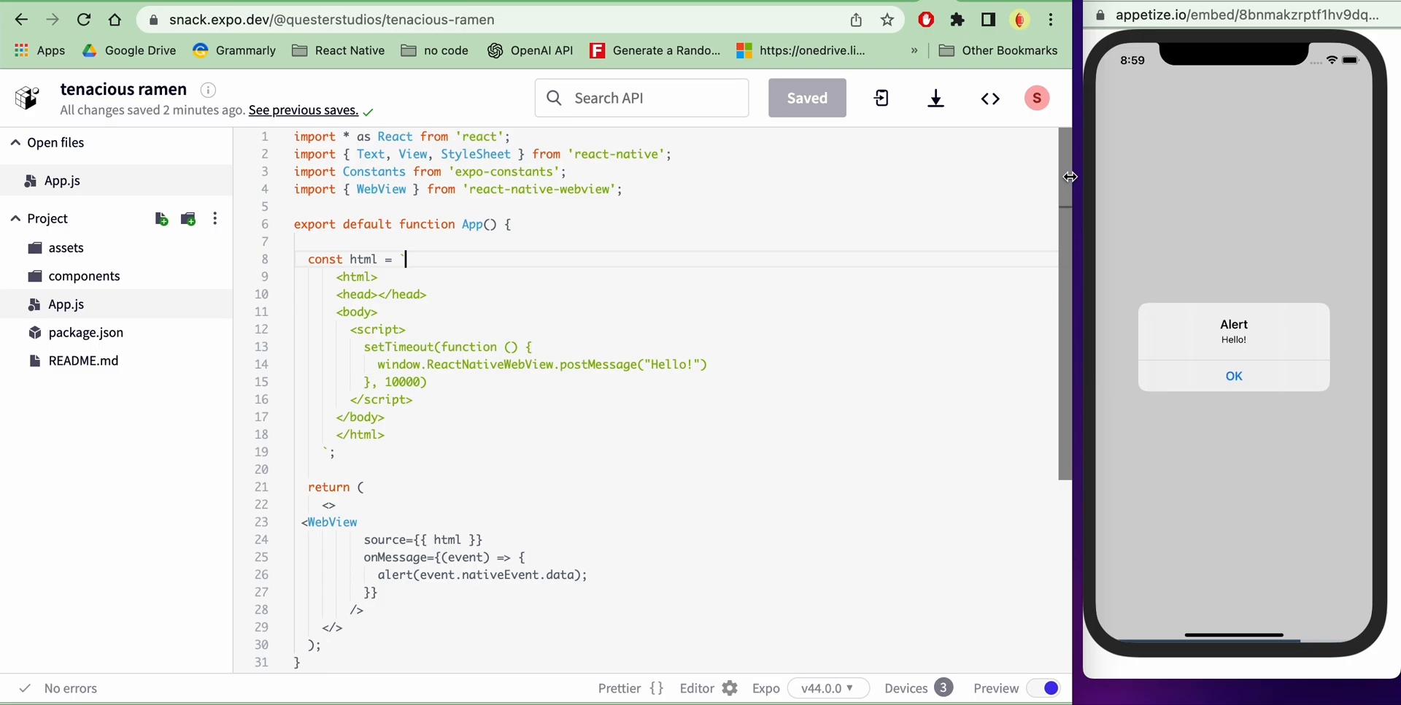
mouse_move(897, 351)
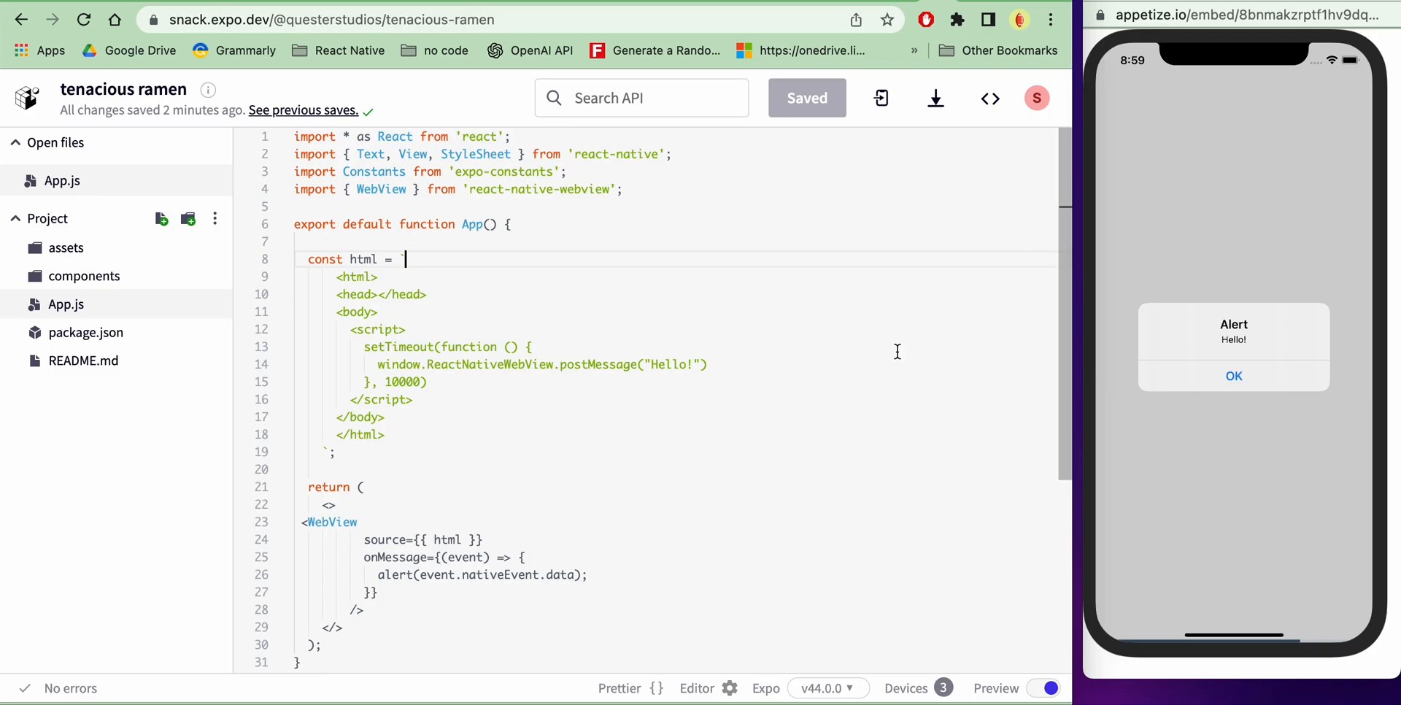
mouse_move(539, 490)
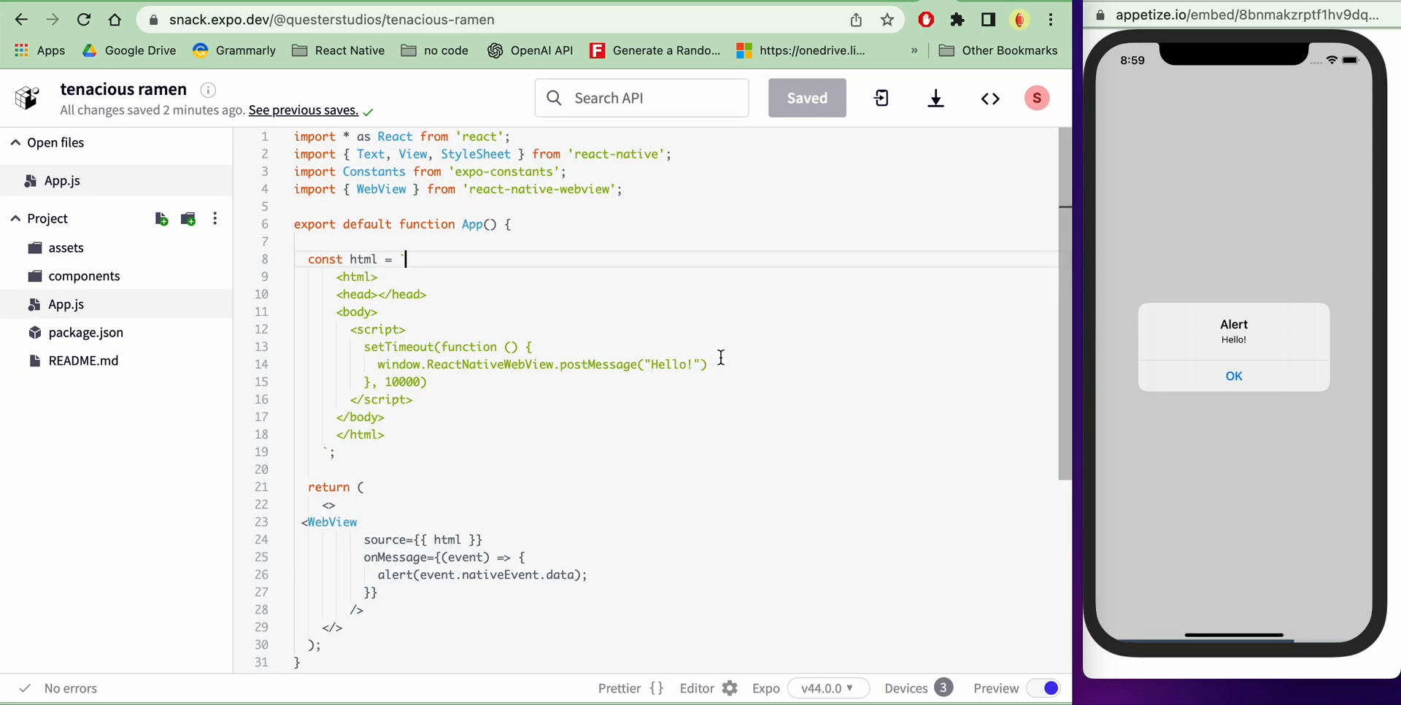
double_click(629, 363)
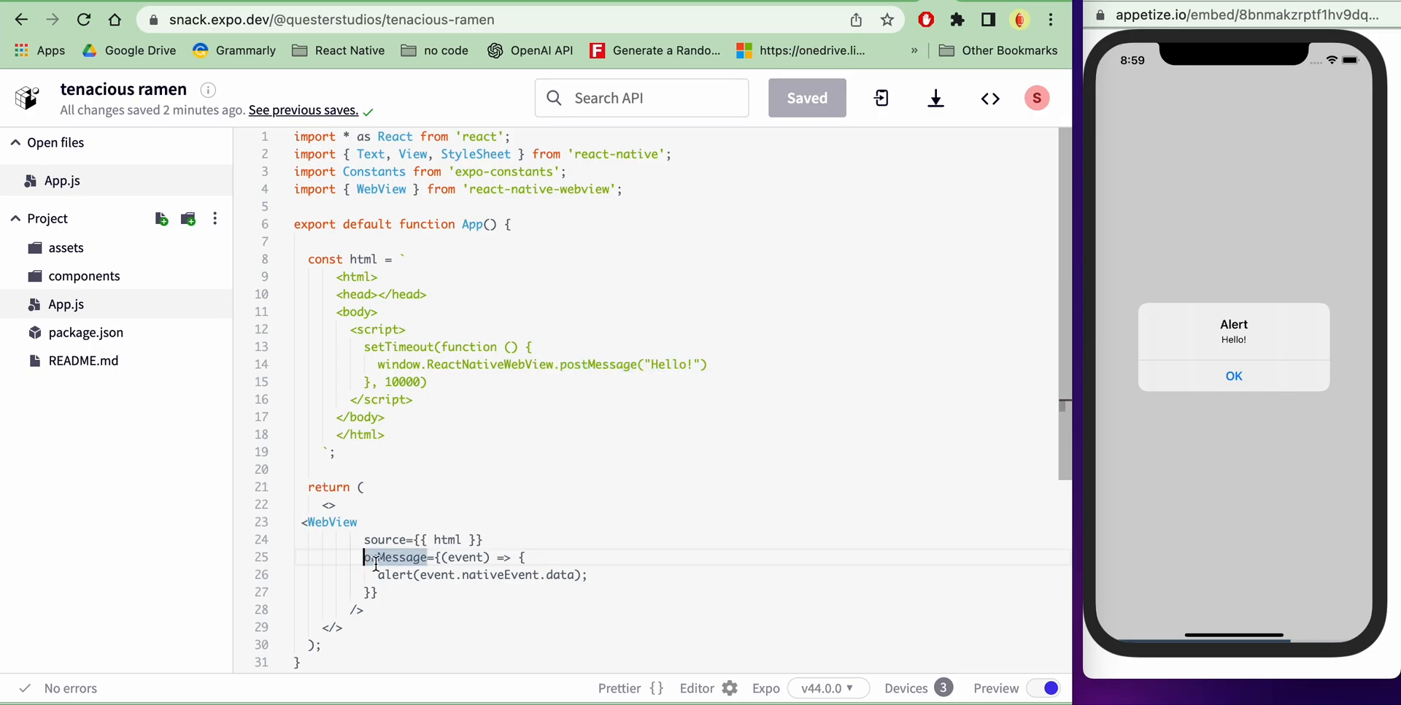
mouse_move(390, 557)
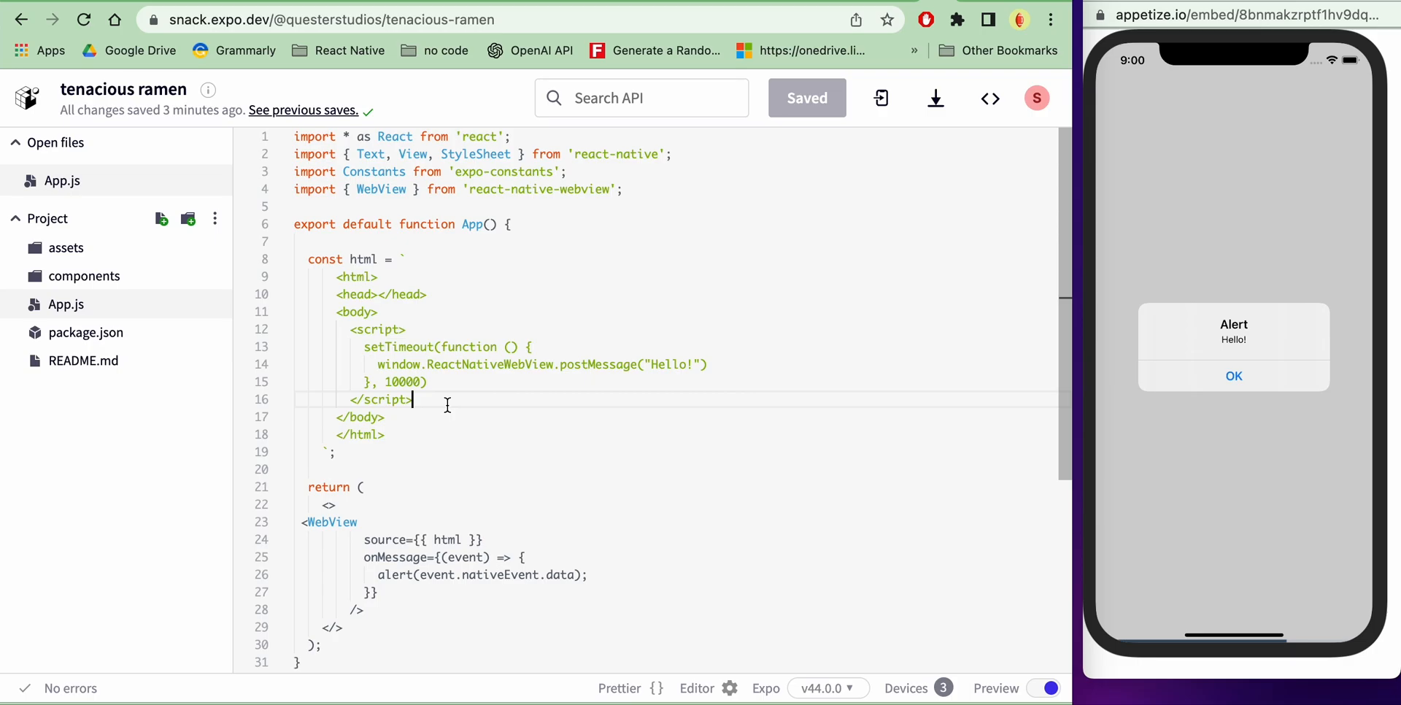
mouse_move(607, 351)
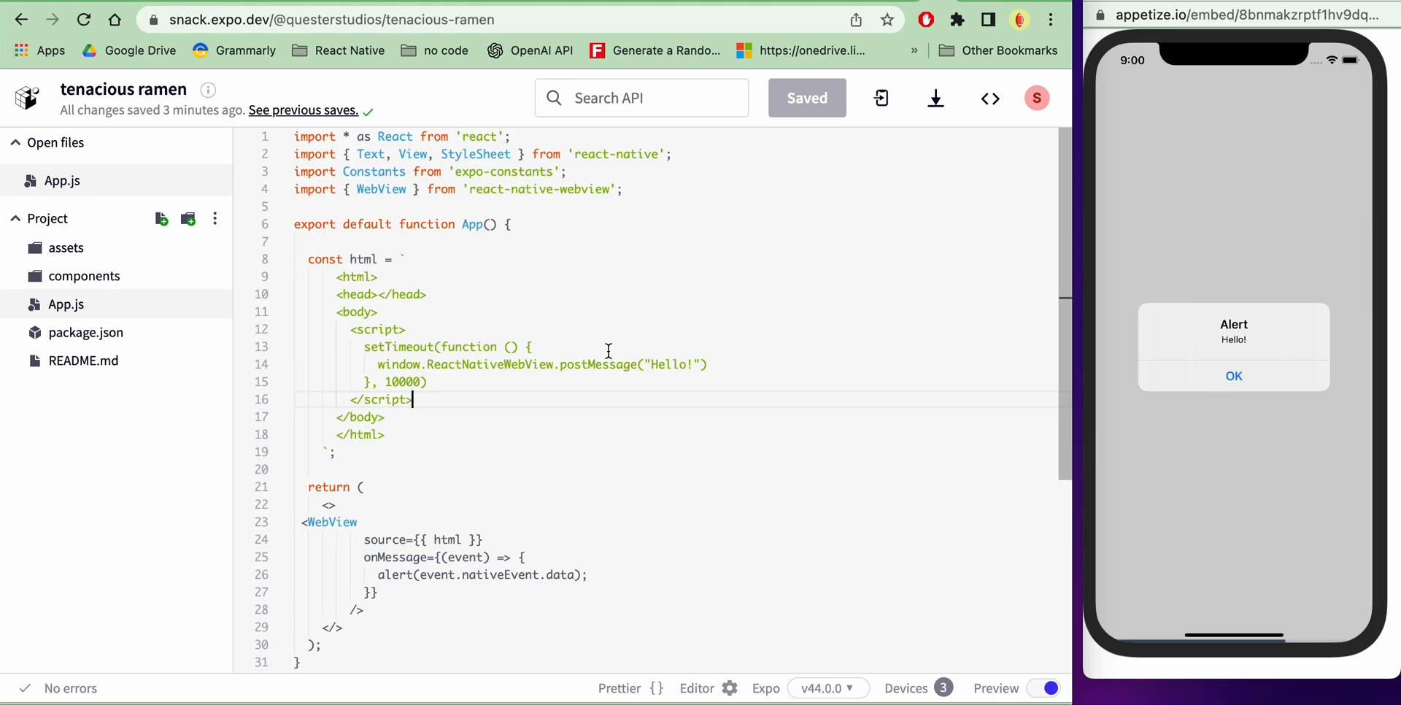
mouse_move(612, 350)
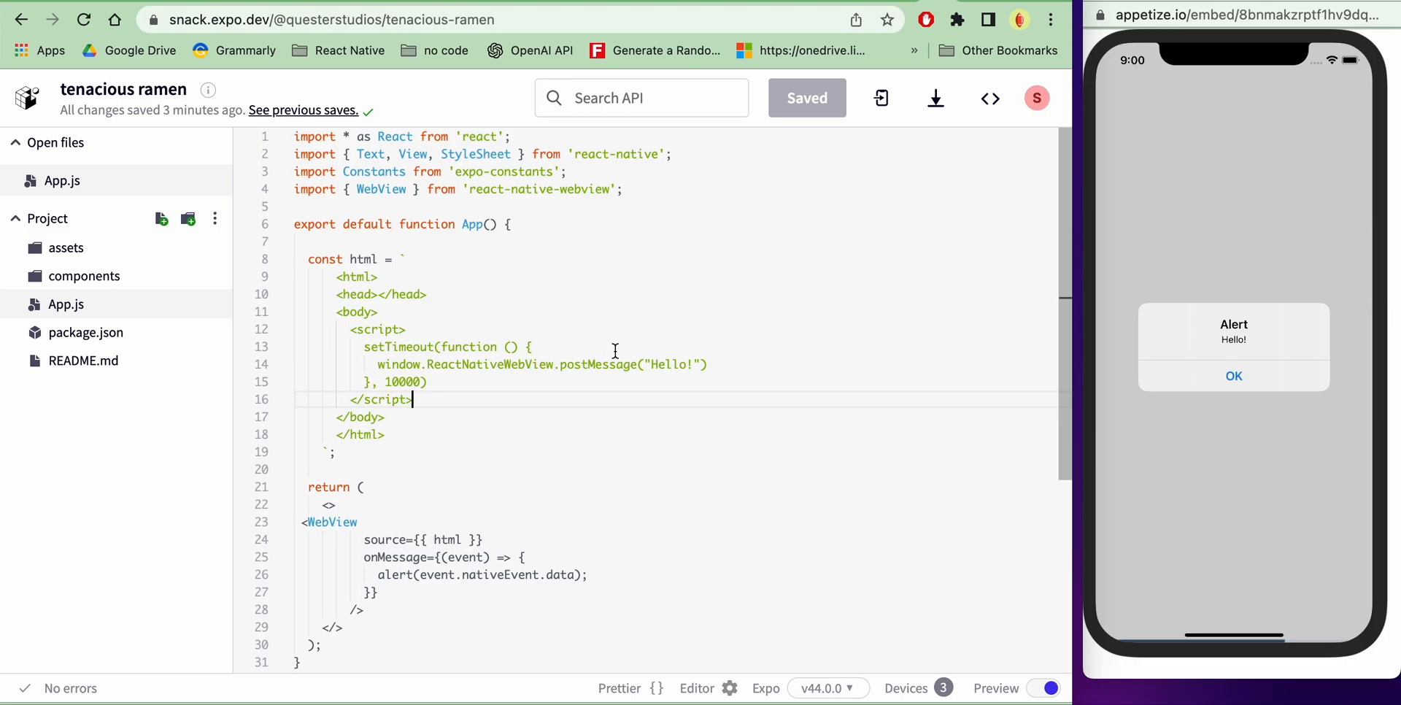
double_click(668, 365)
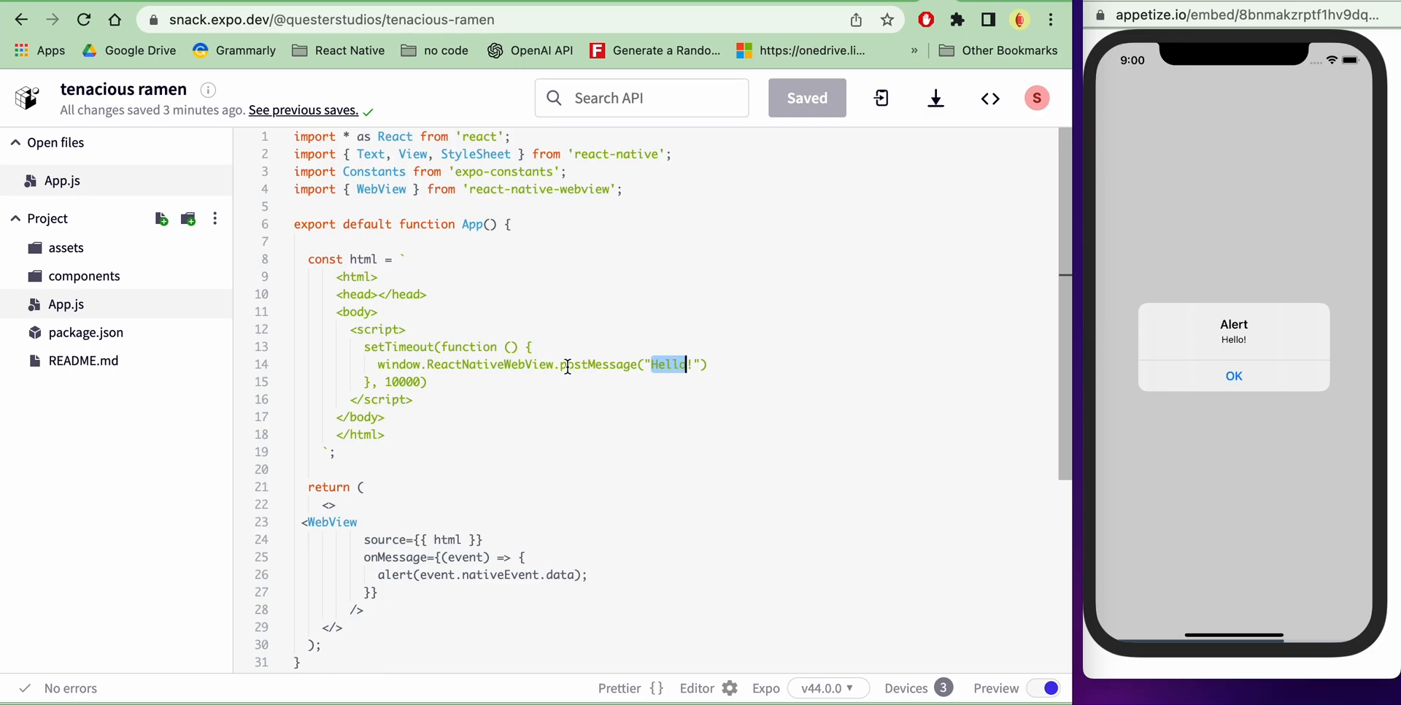
double_click(593, 365)
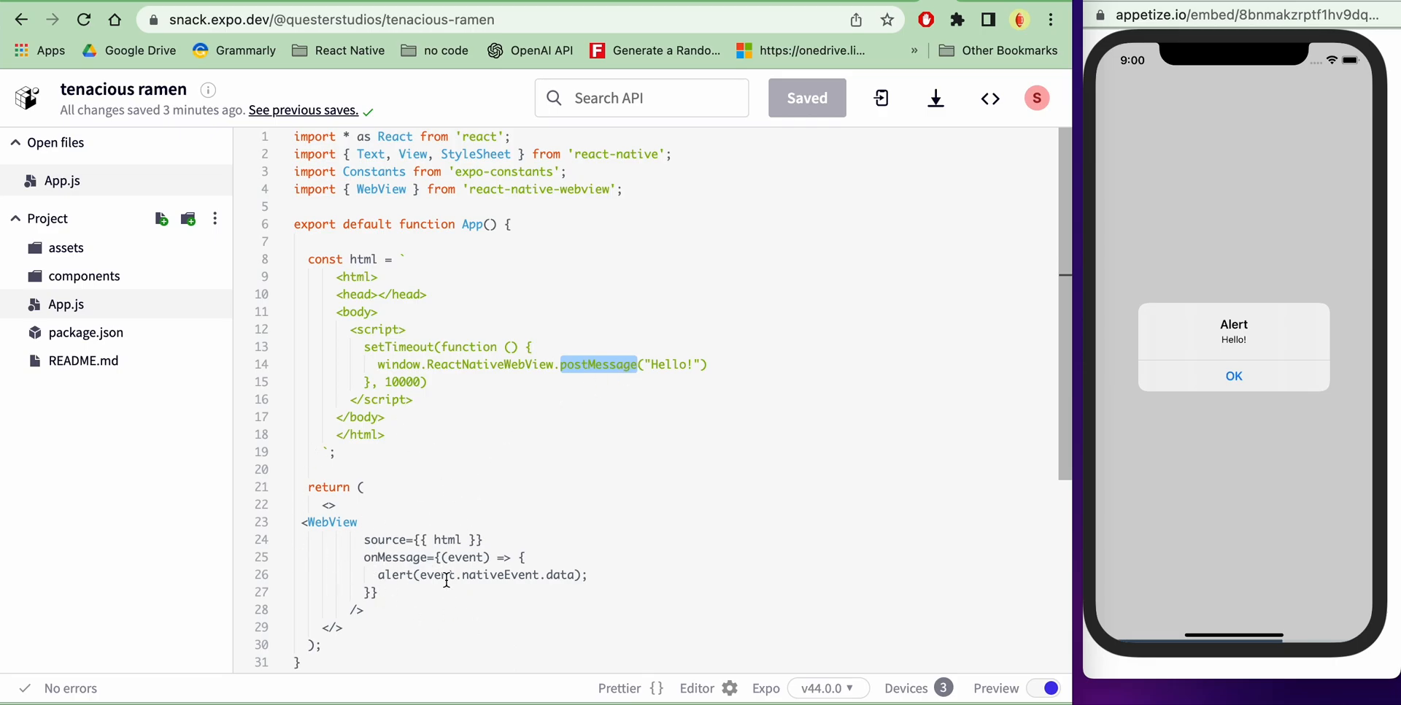
mouse_move(426, 507)
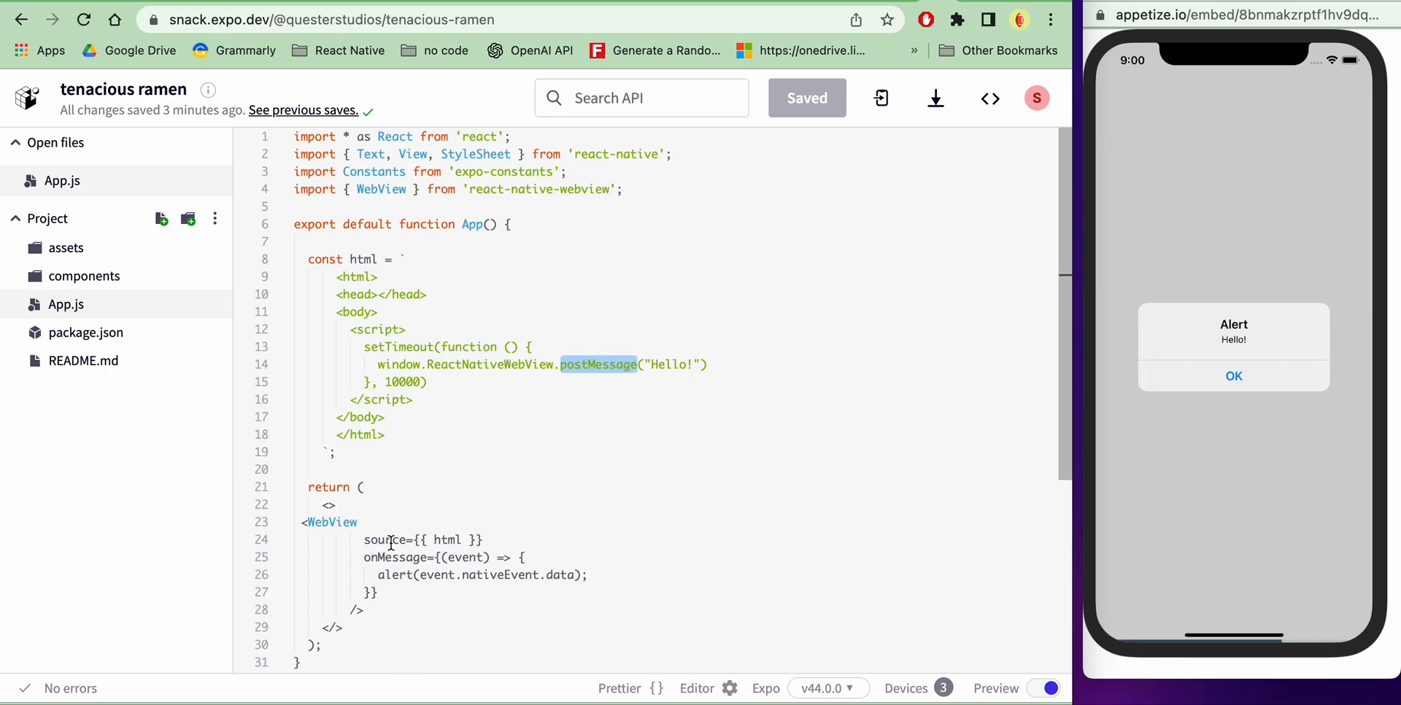
mouse_move(490, 482)
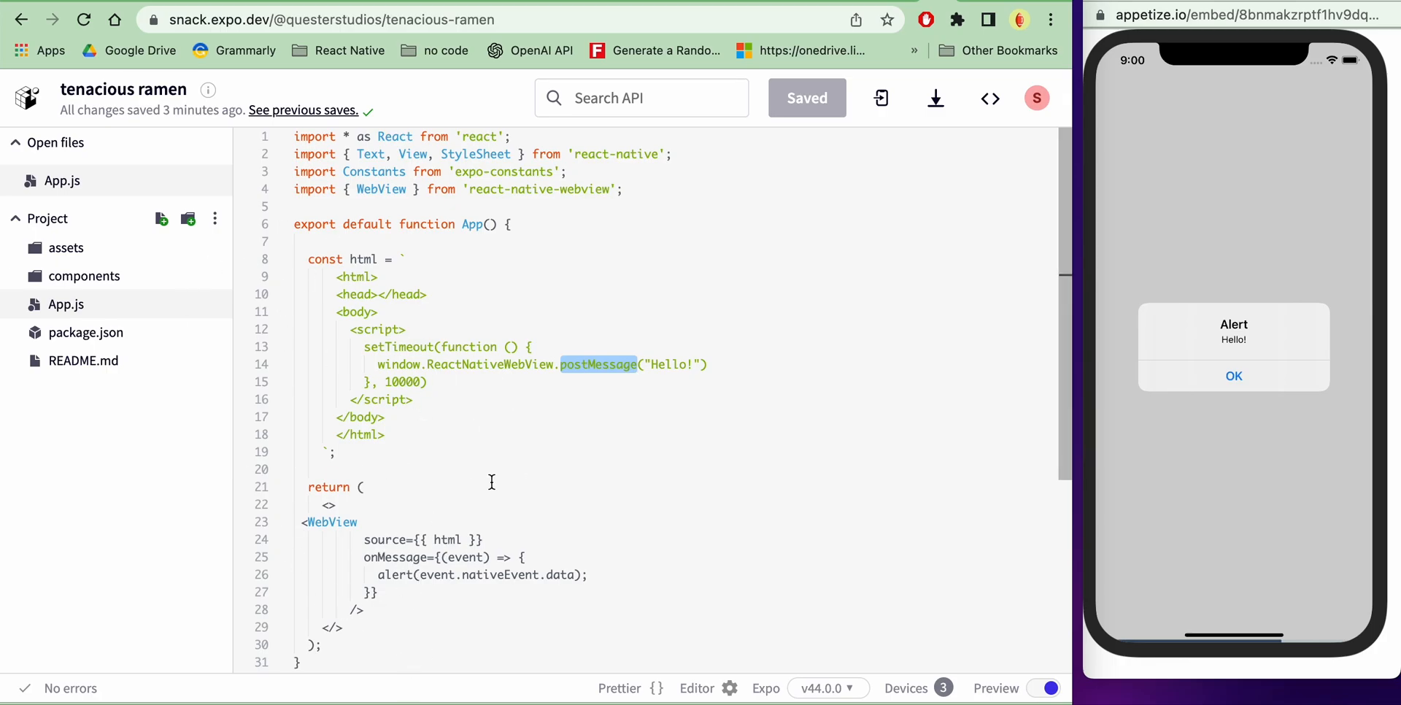
mouse_move(459, 557)
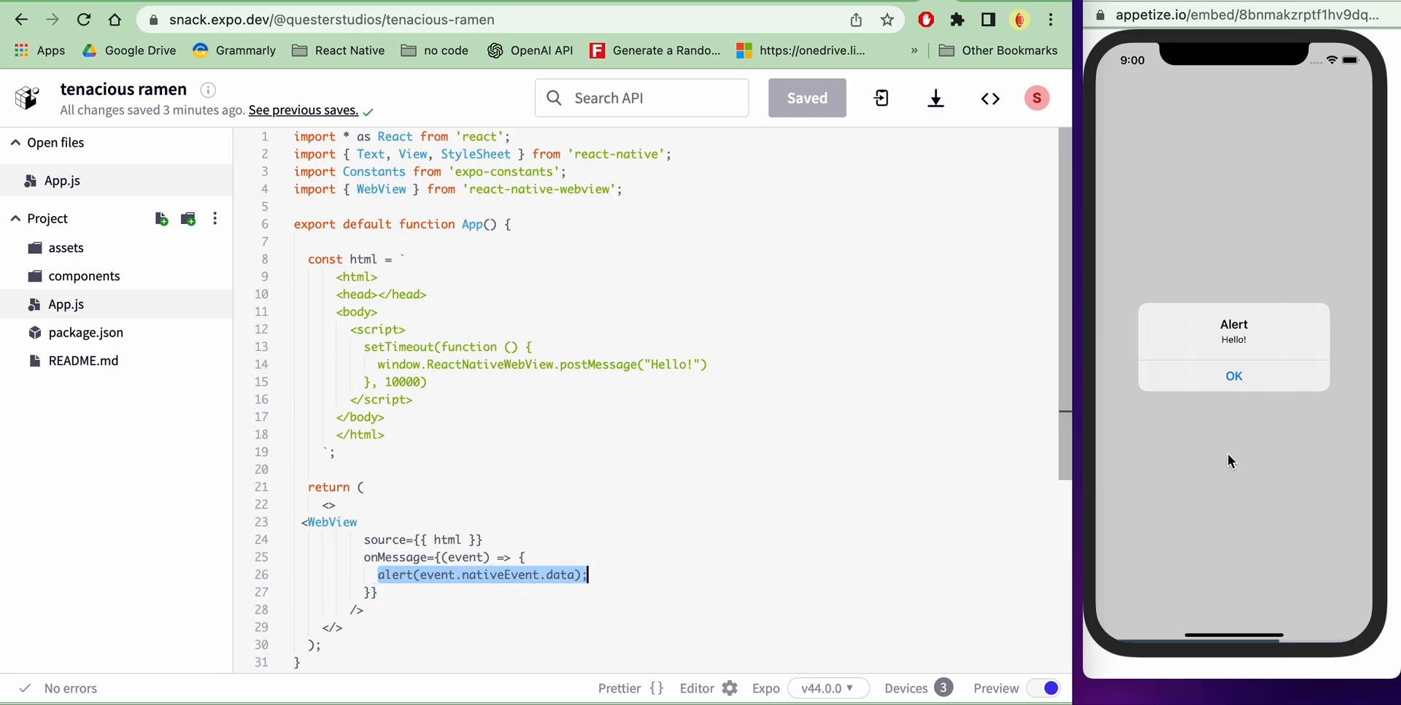
mouse_move(1219, 394)
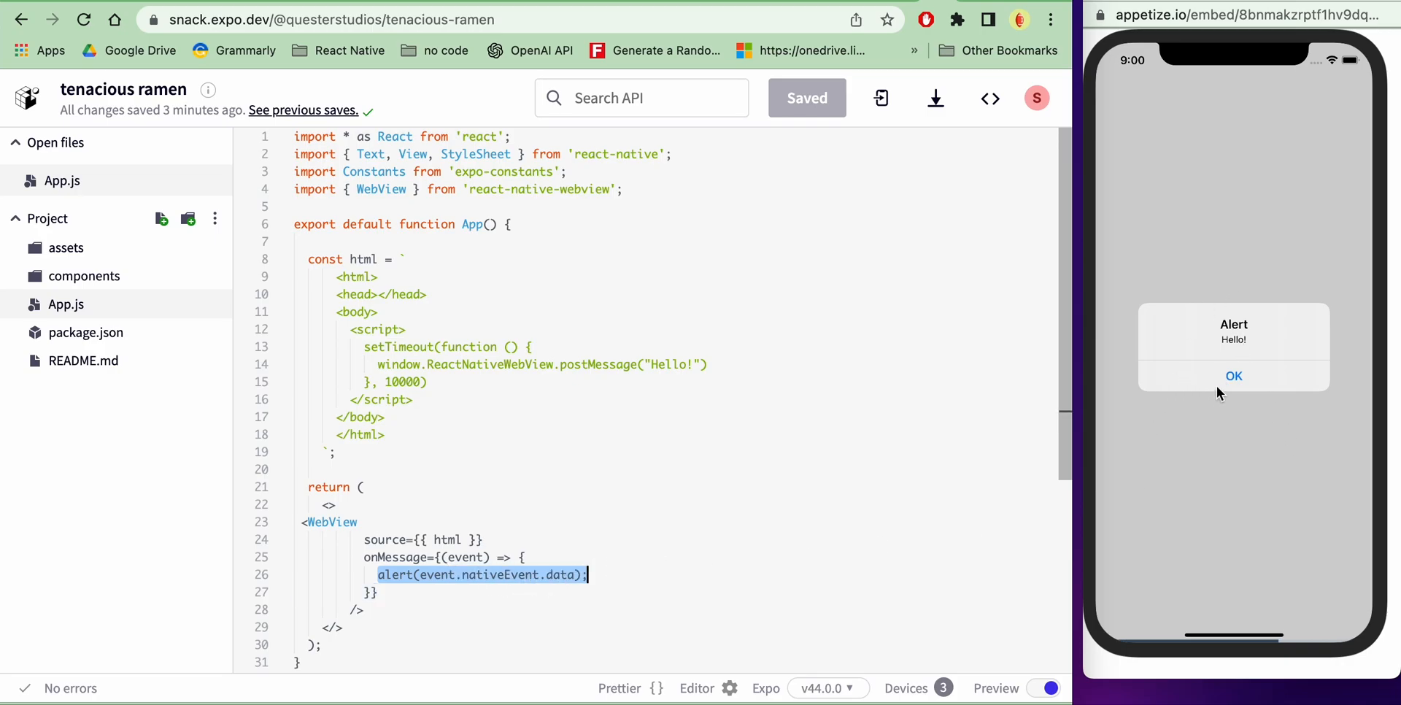
mouse_move(681, 427)
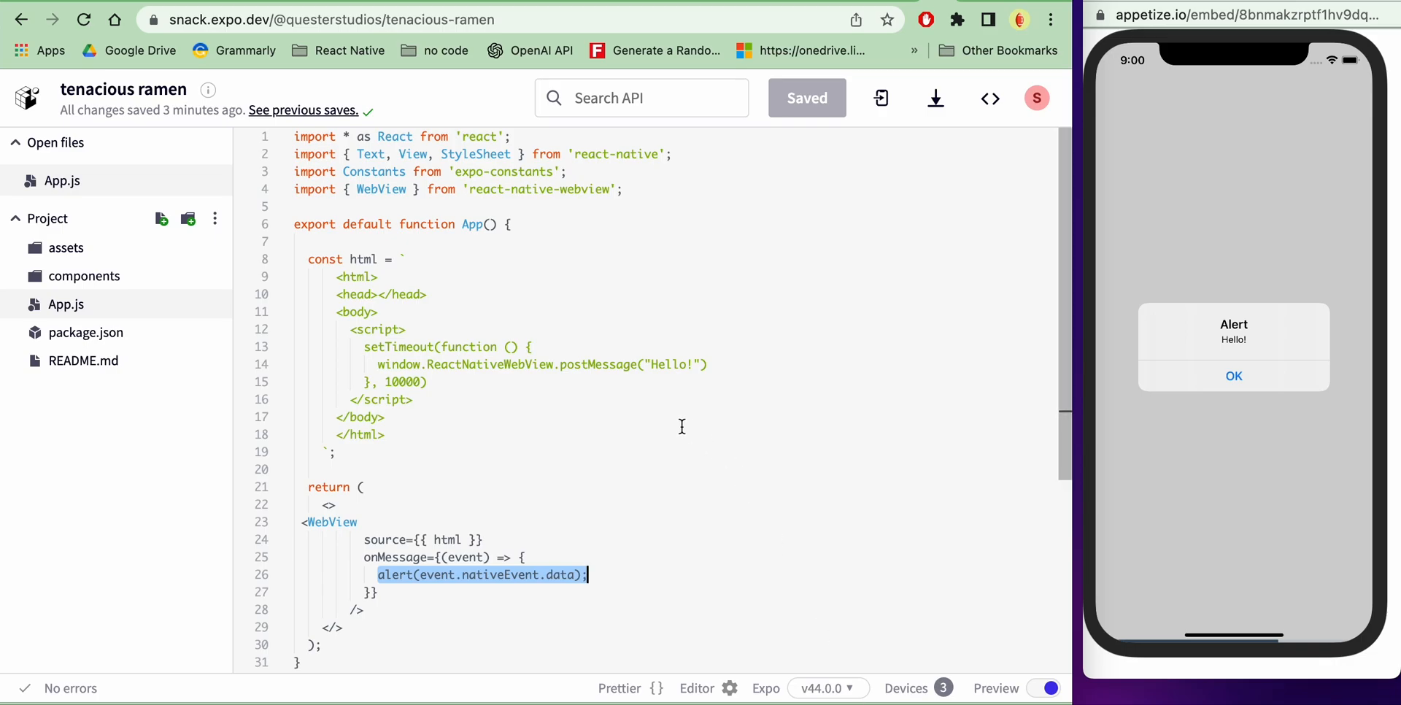
mouse_move(586, 395)
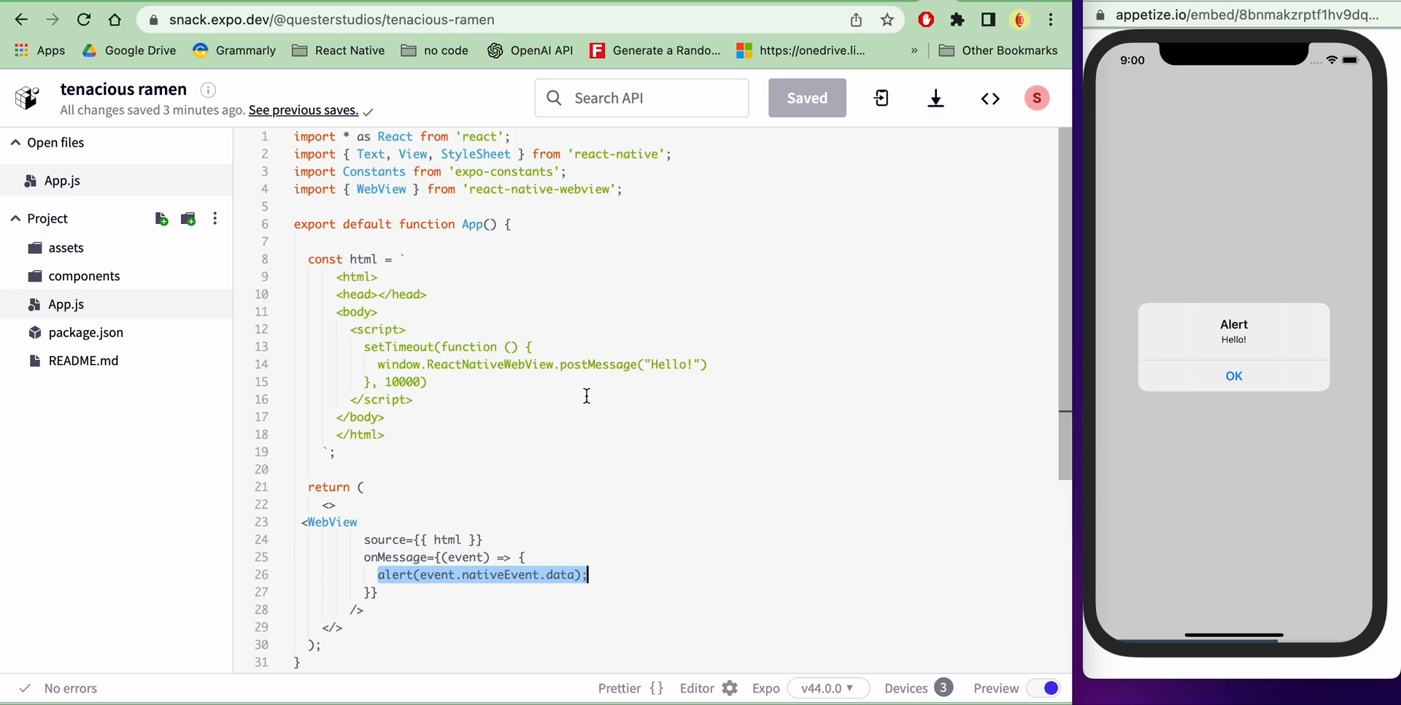
mouse_move(397, 453)
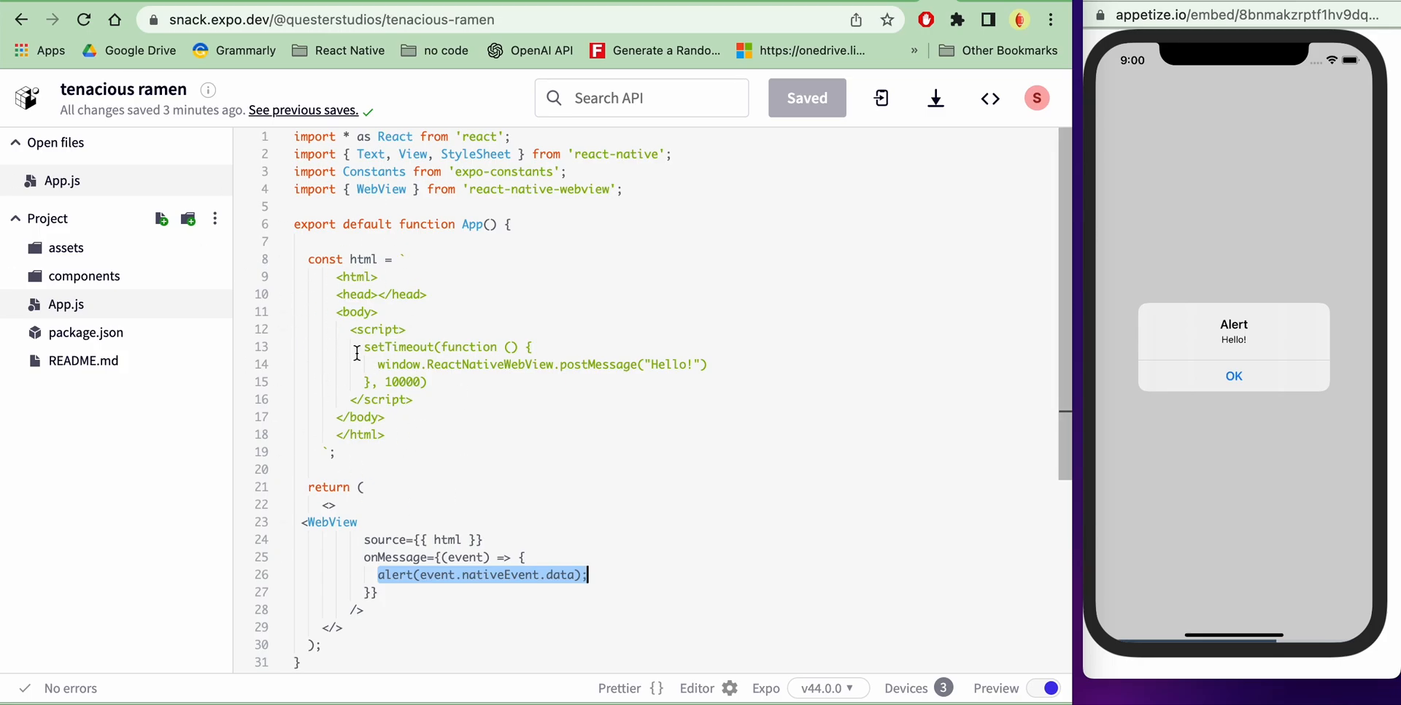
mouse_move(451, 371)
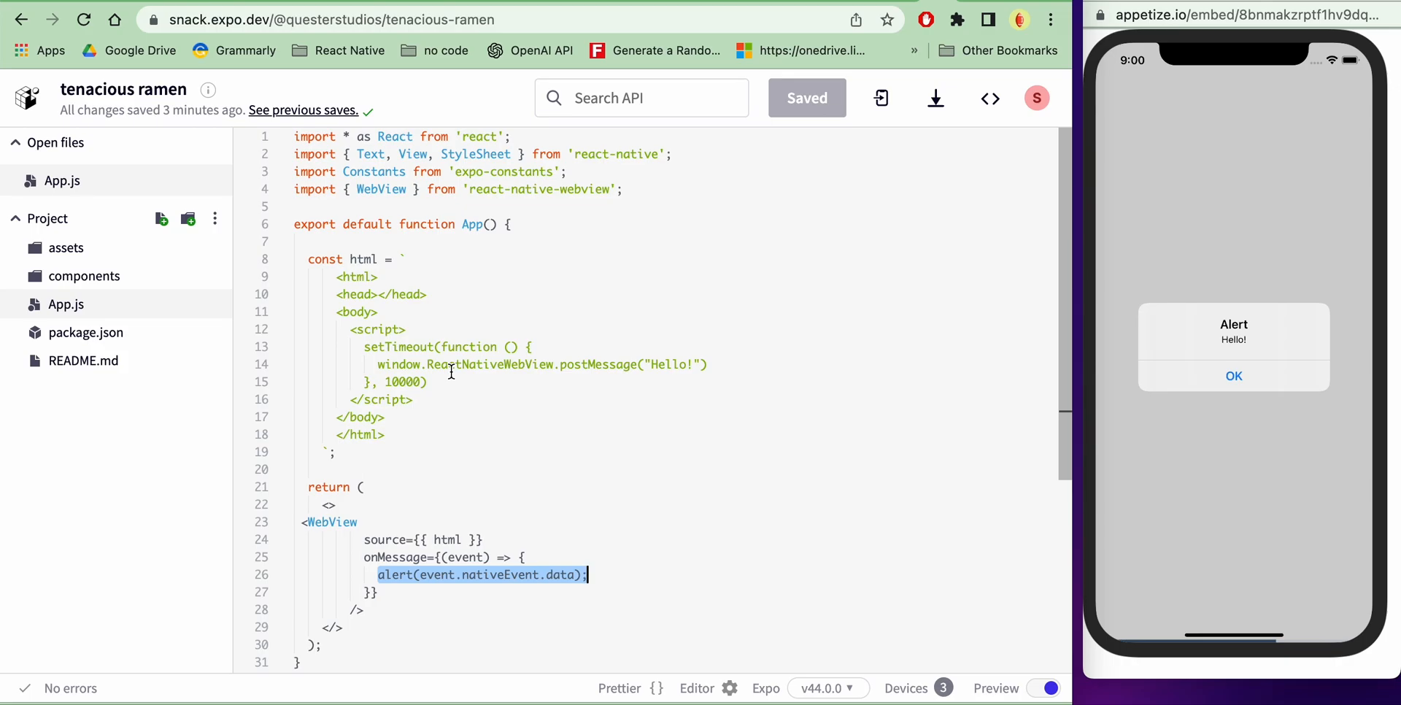
mouse_move(1167, 266)
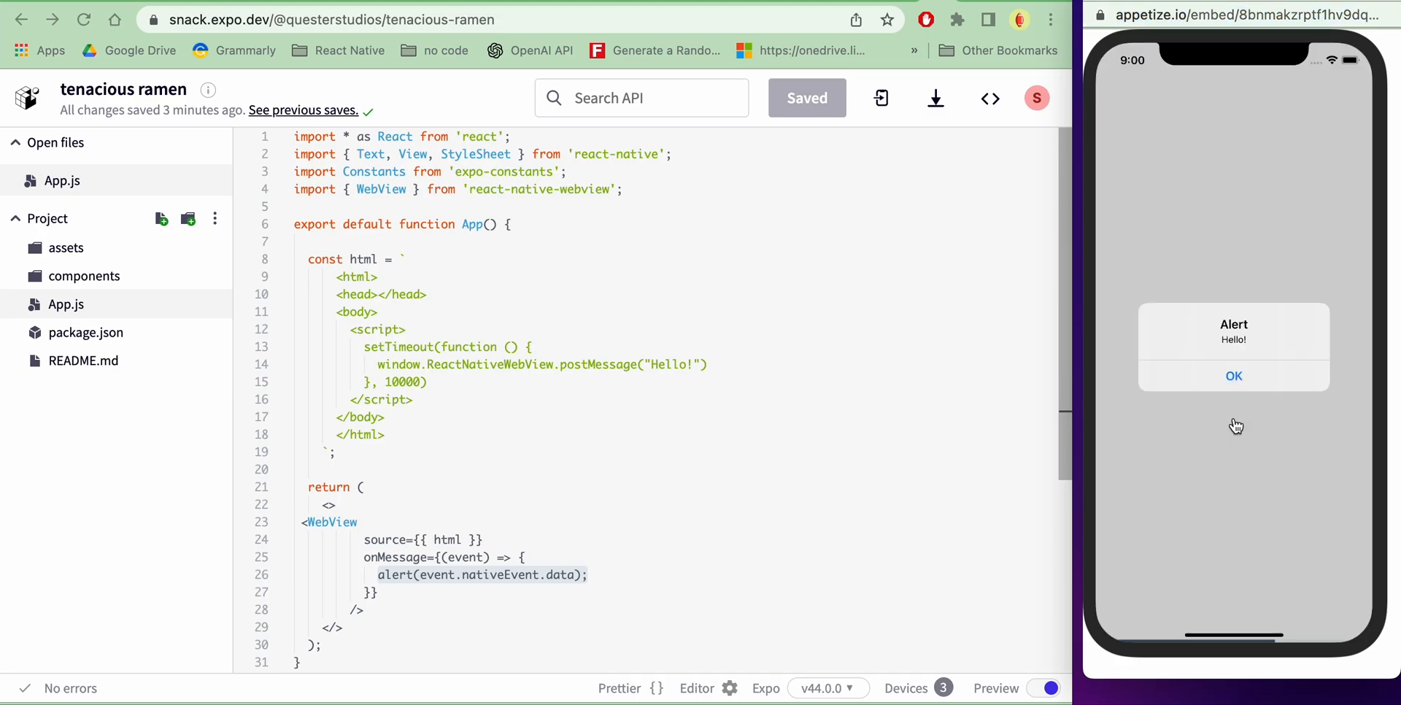
mouse_move(438, 378)
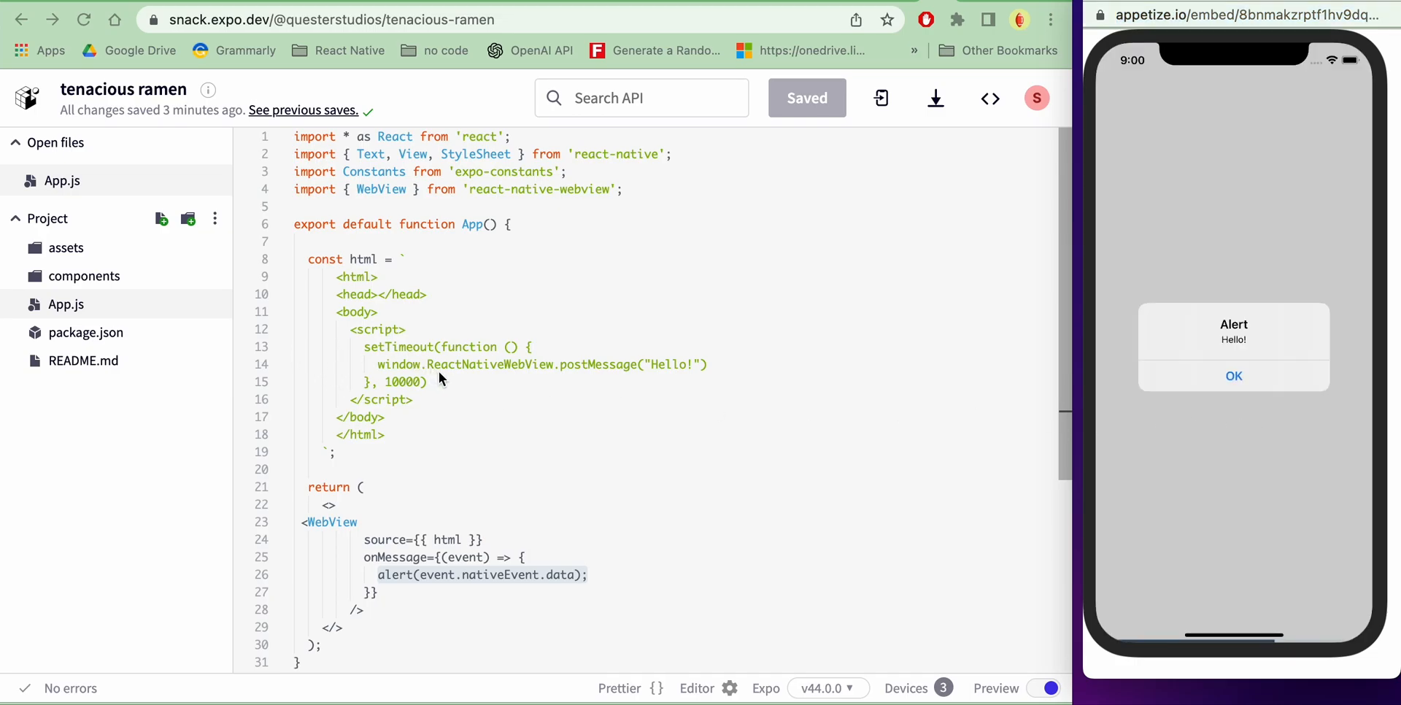
mouse_move(561, 375)
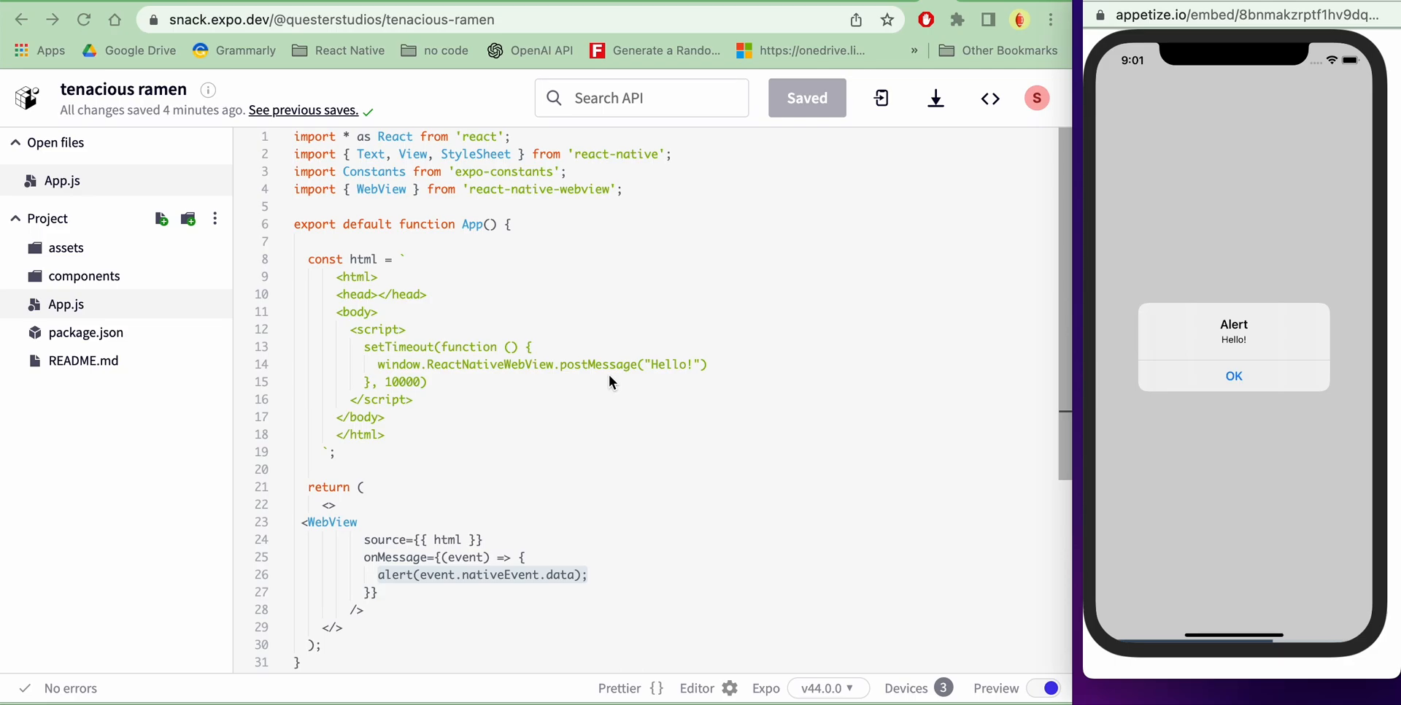
mouse_move(649, 373)
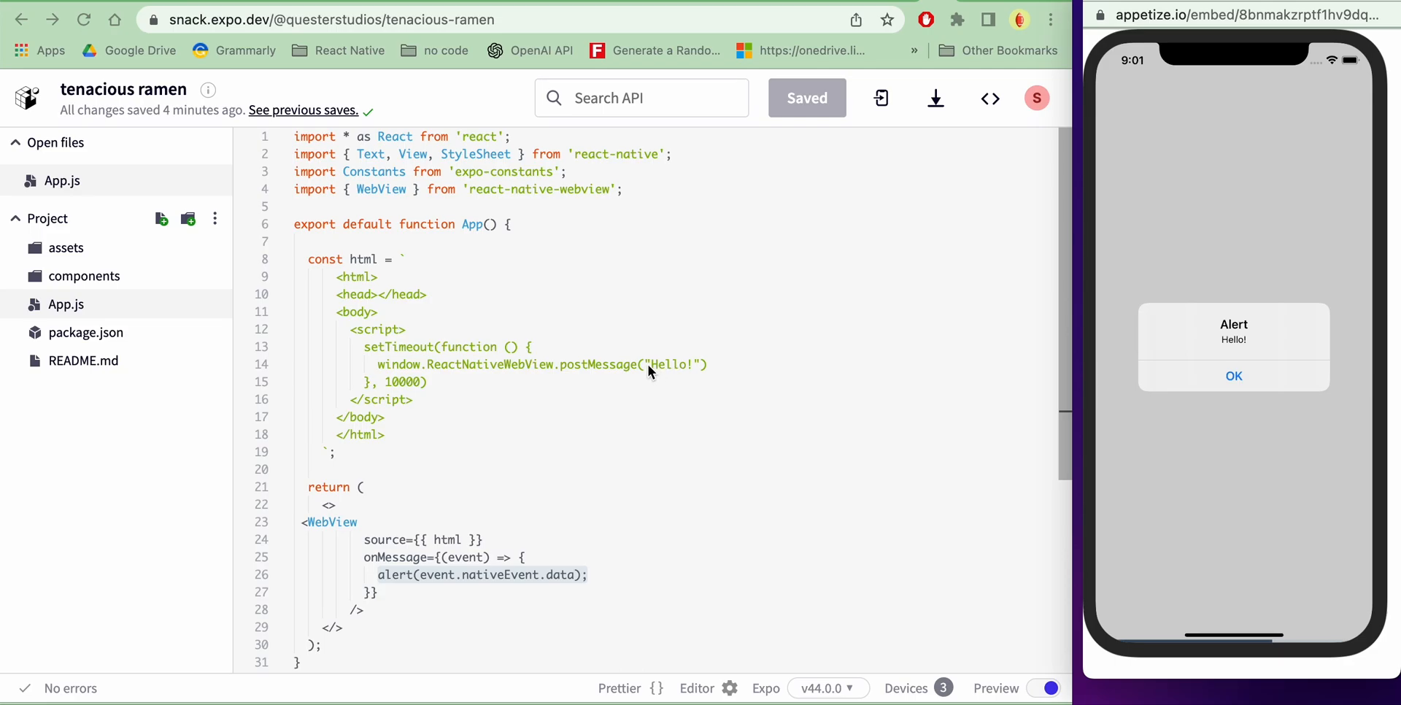
mouse_move(641, 442)
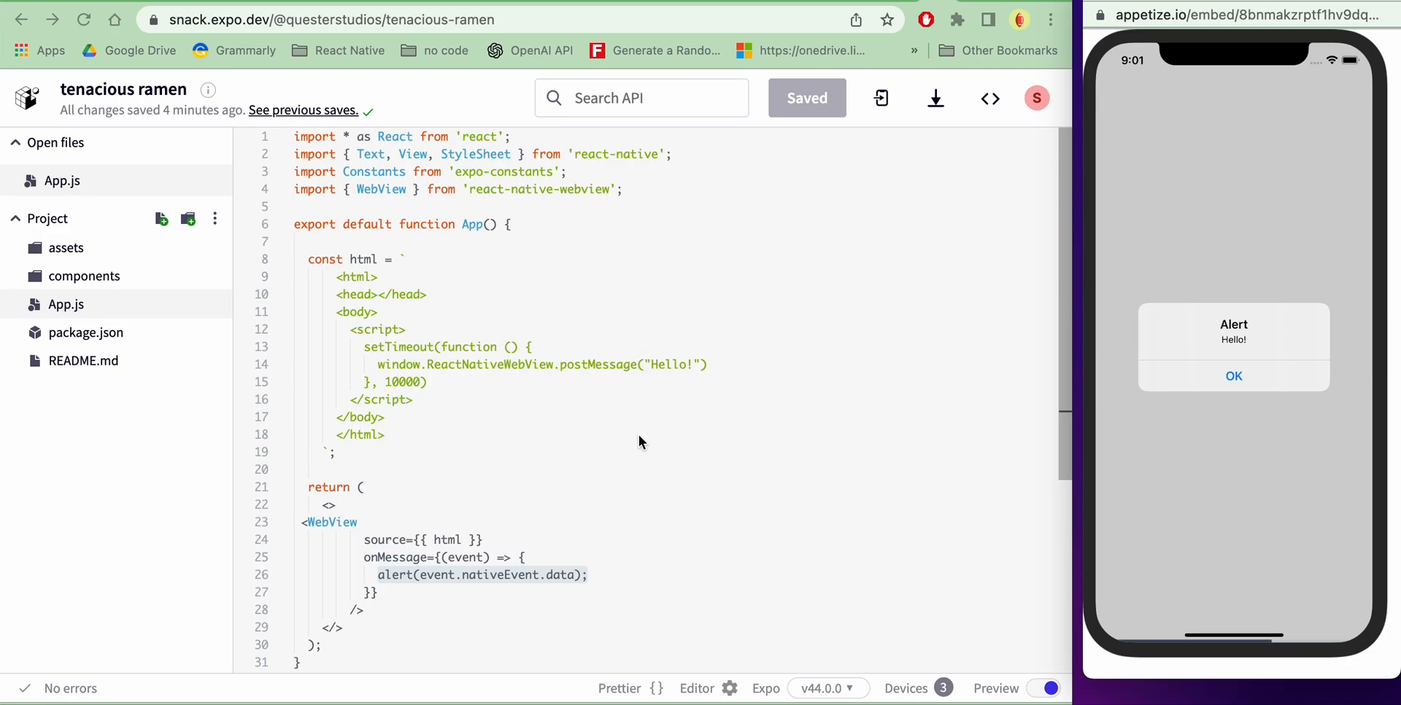
mouse_move(617, 347)
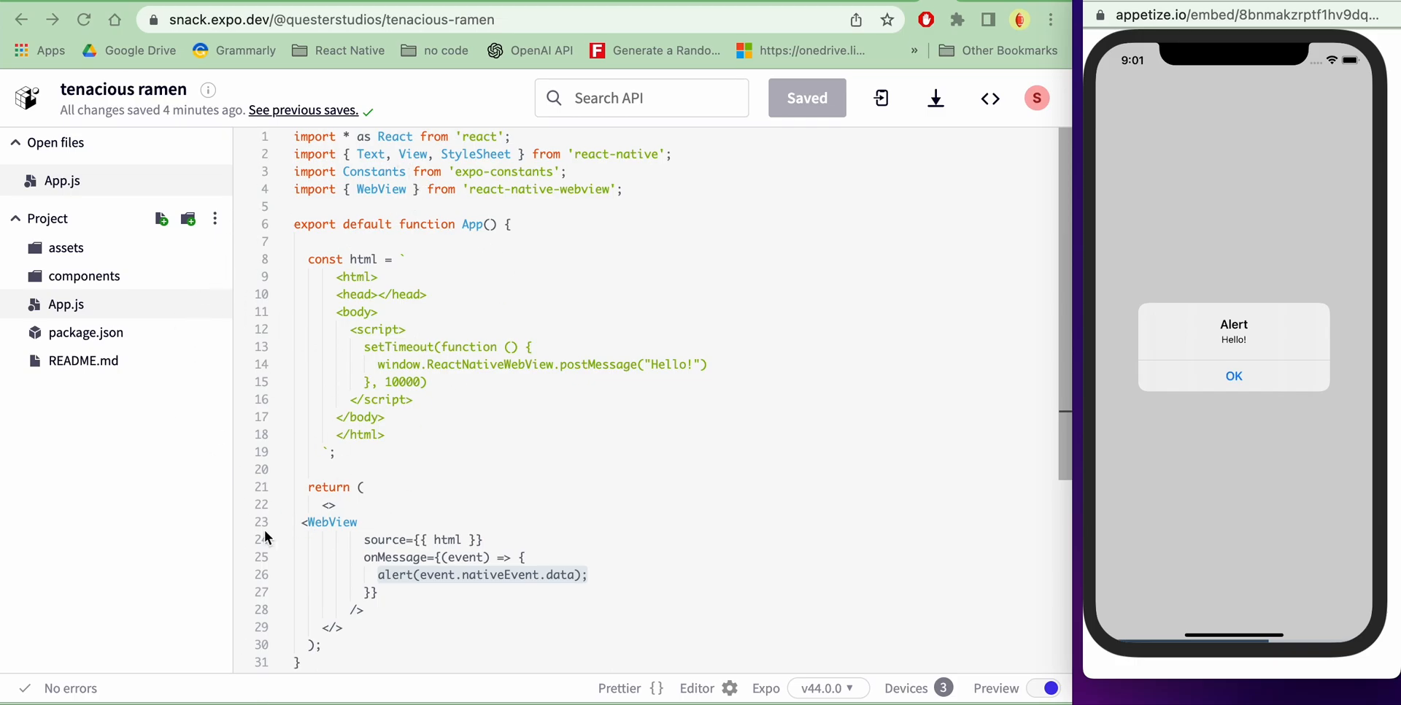
mouse_move(410, 644)
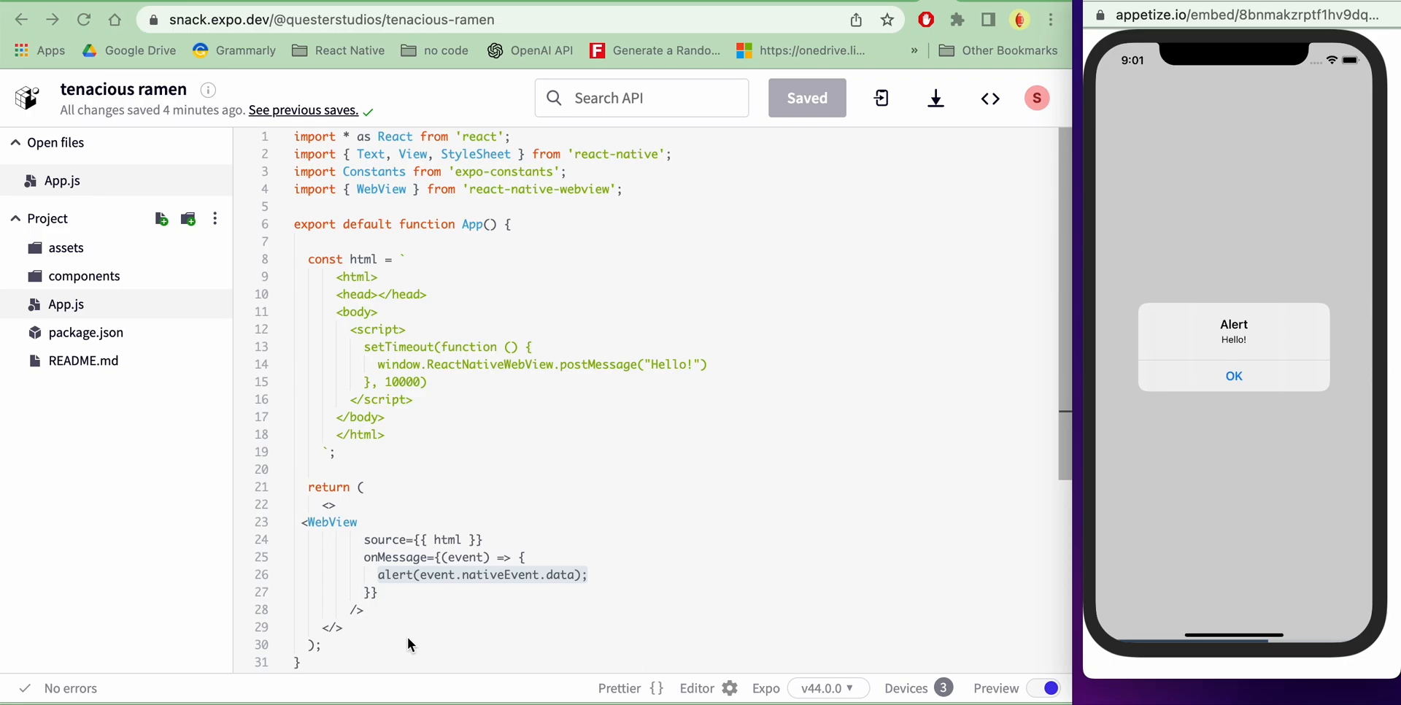
mouse_move(572, 645)
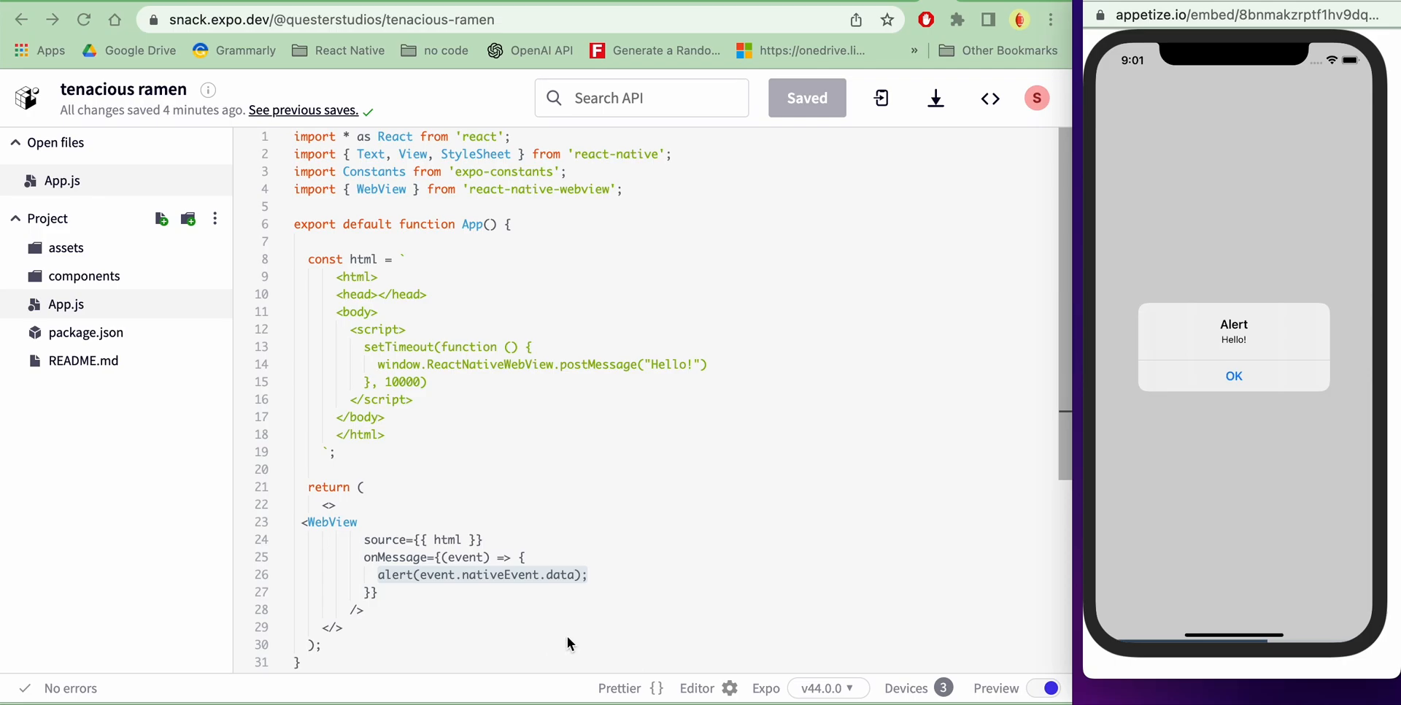
mouse_move(430, 347)
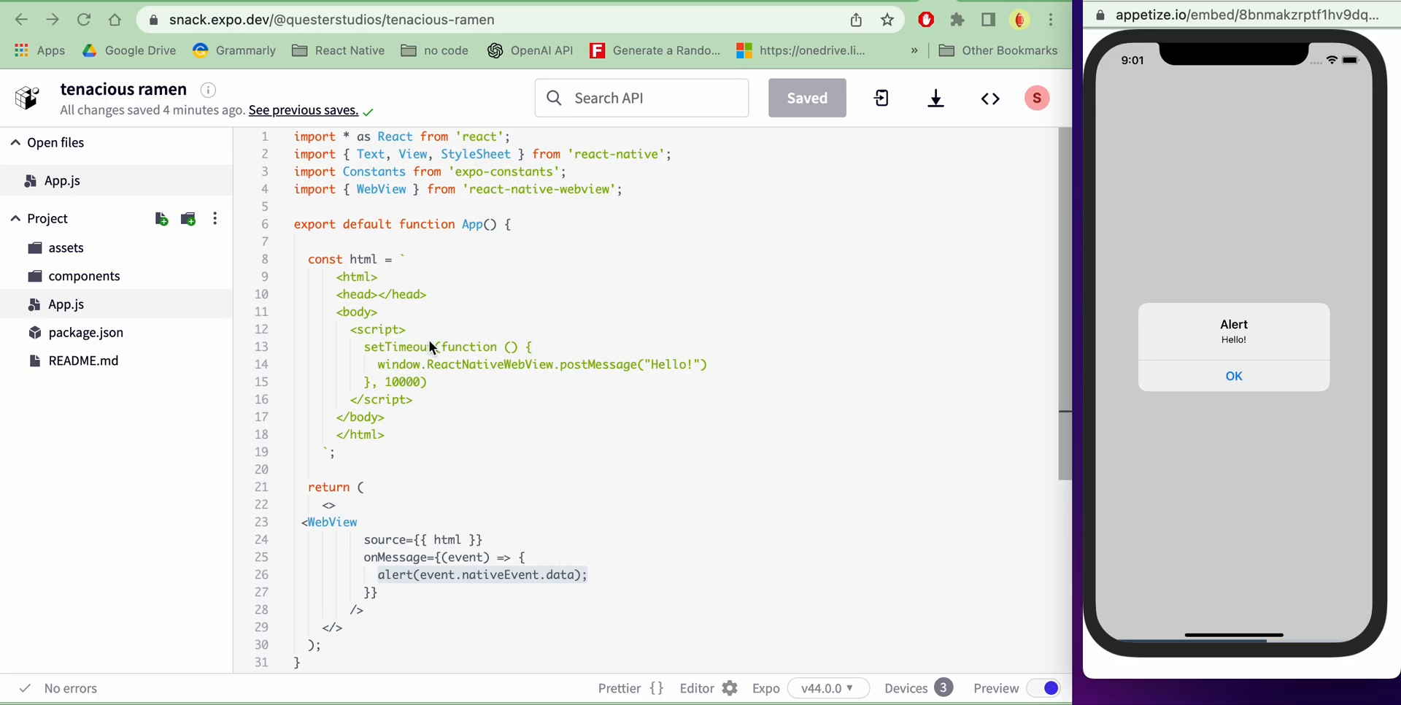
mouse_move(385, 288)
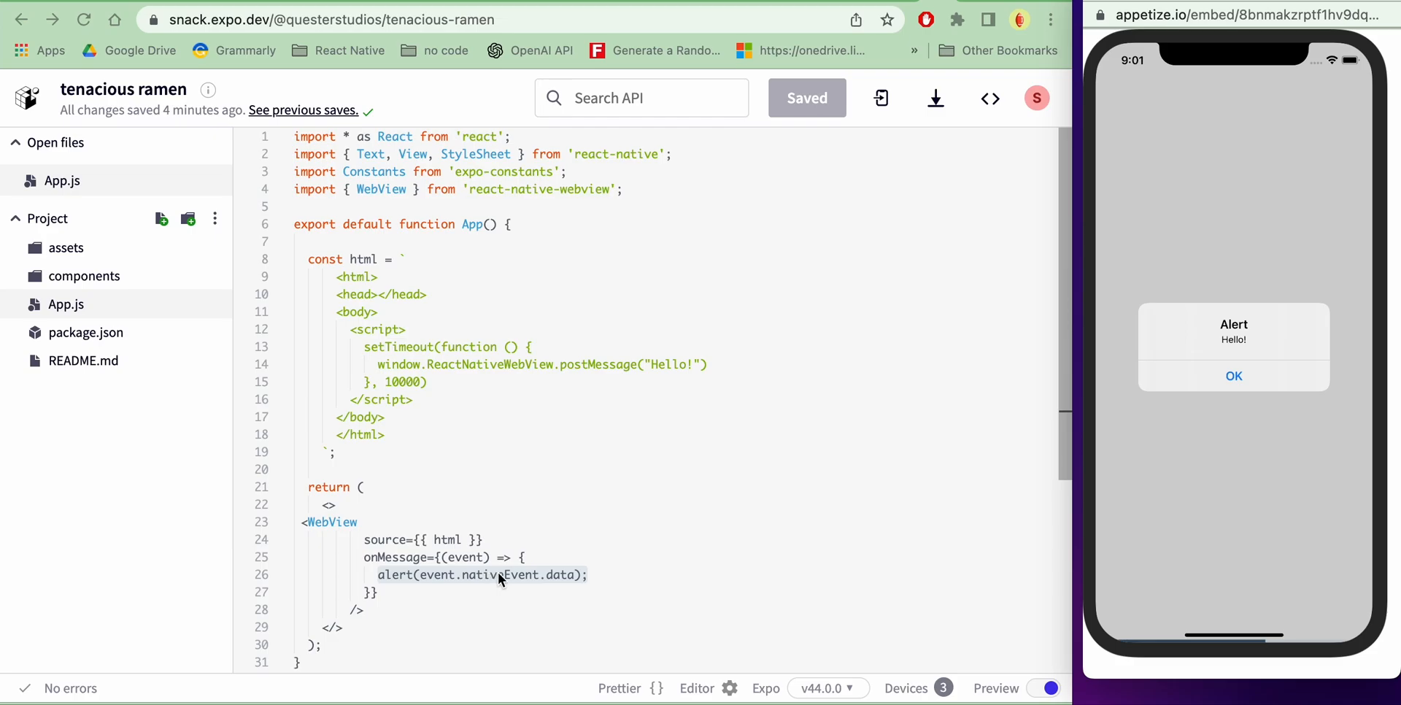
mouse_move(359, 551)
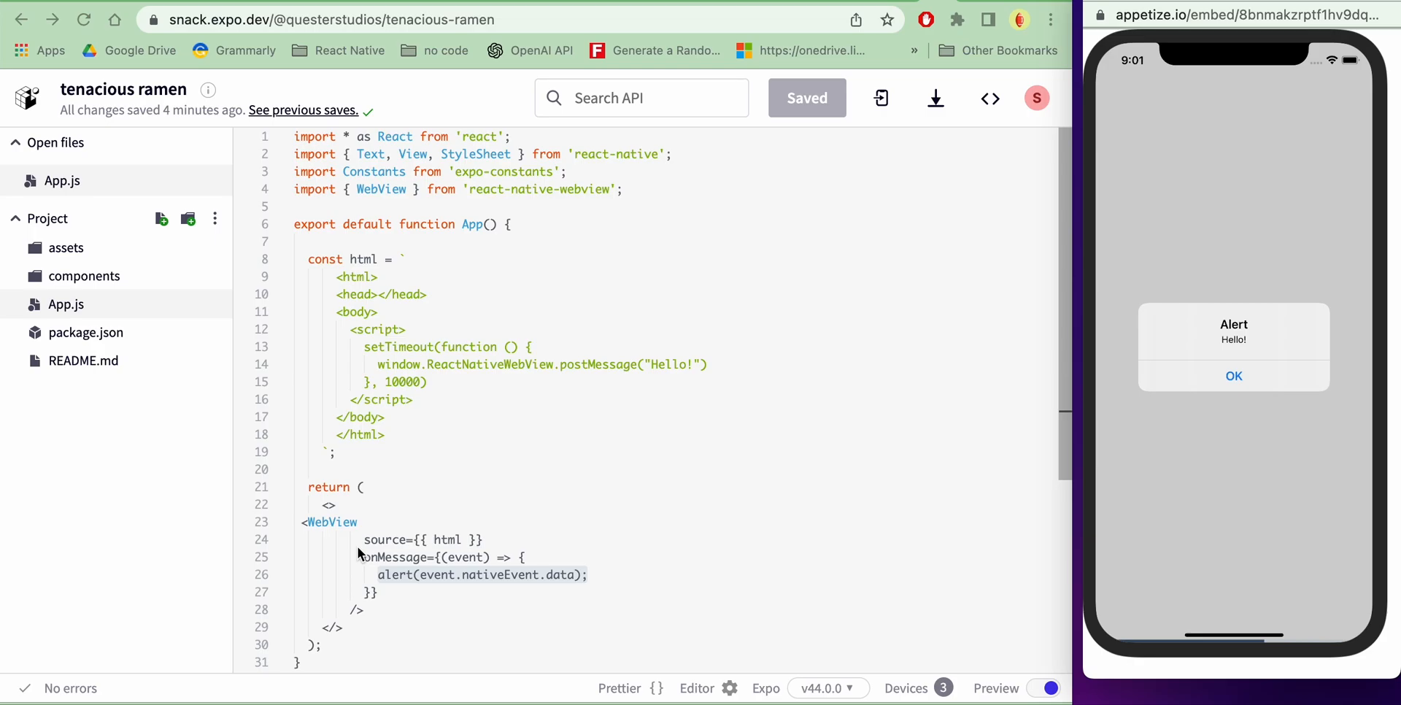
mouse_move(306, 92)
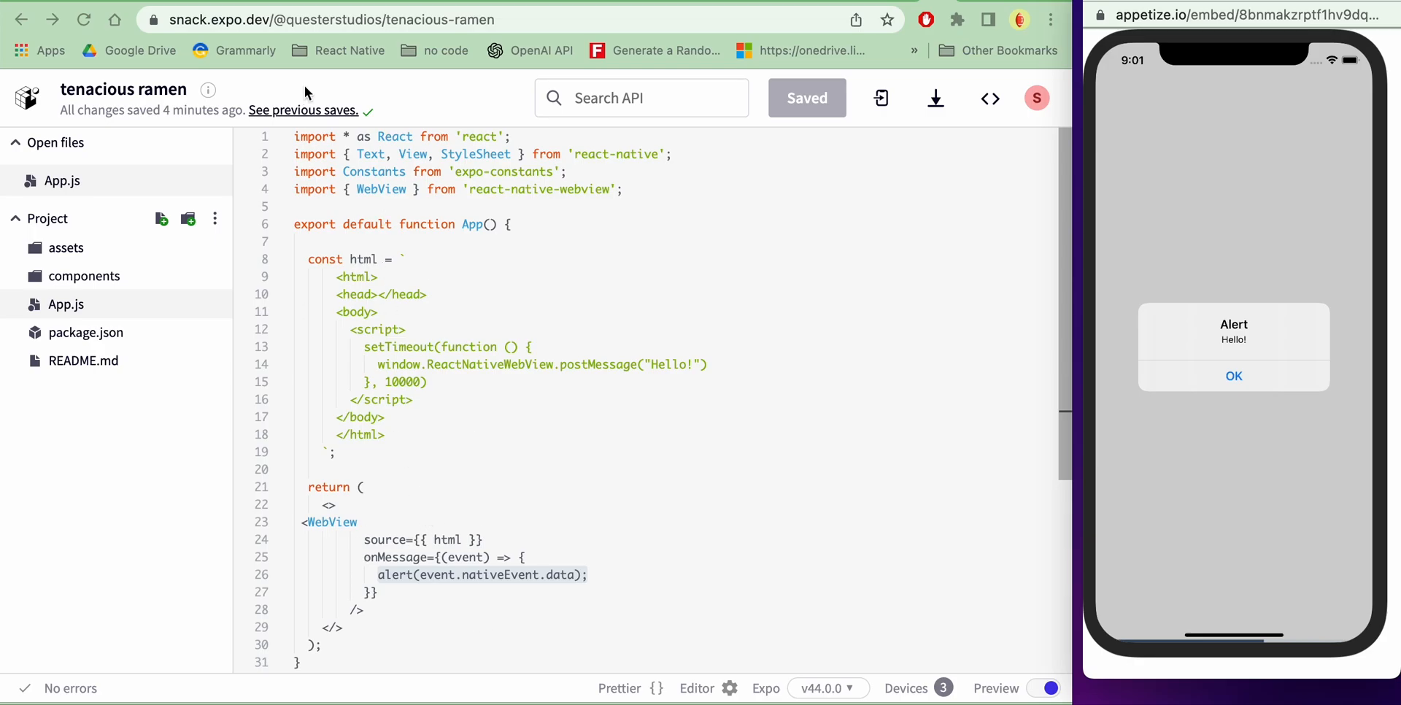